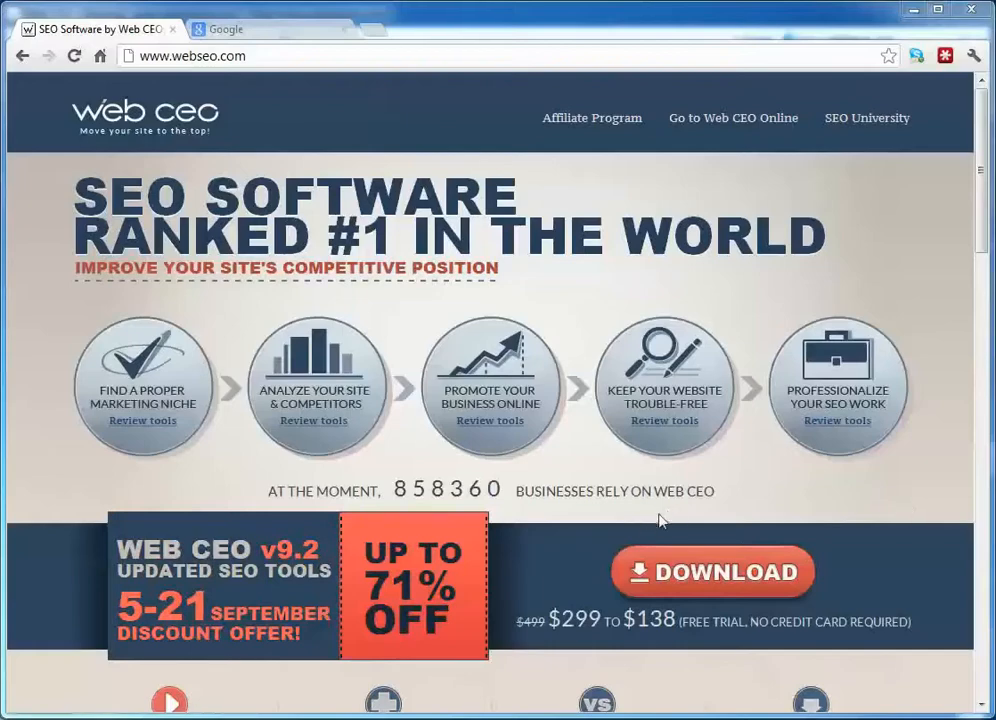
mouse_move(674, 510)
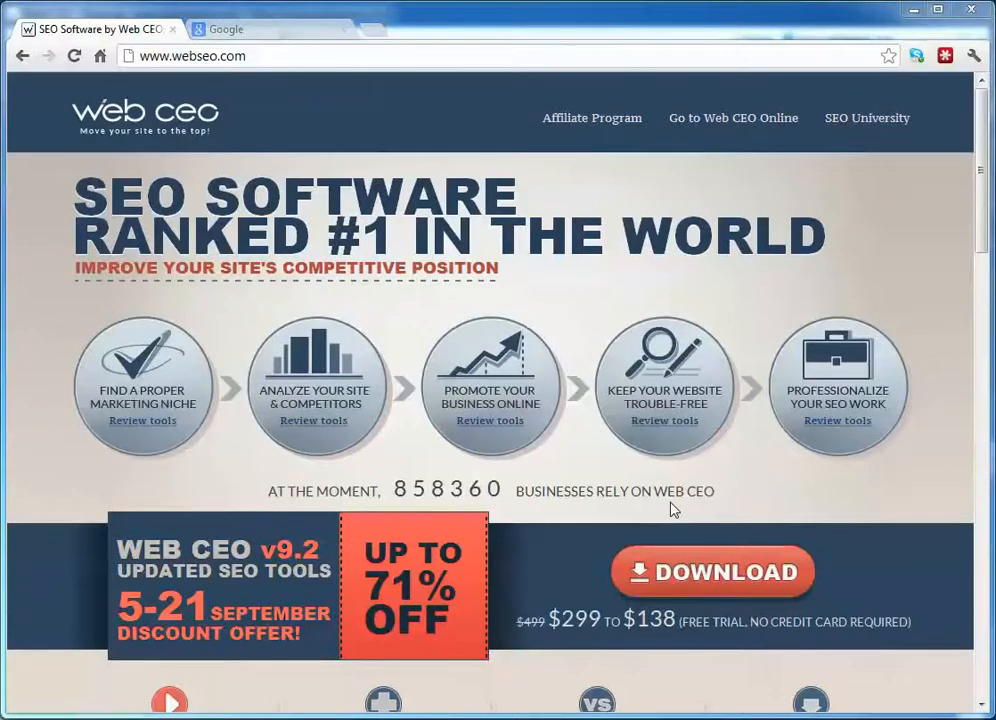
Run a Google search for 'seafood restaurant' in the Chrome tab
left_click(264, 28)
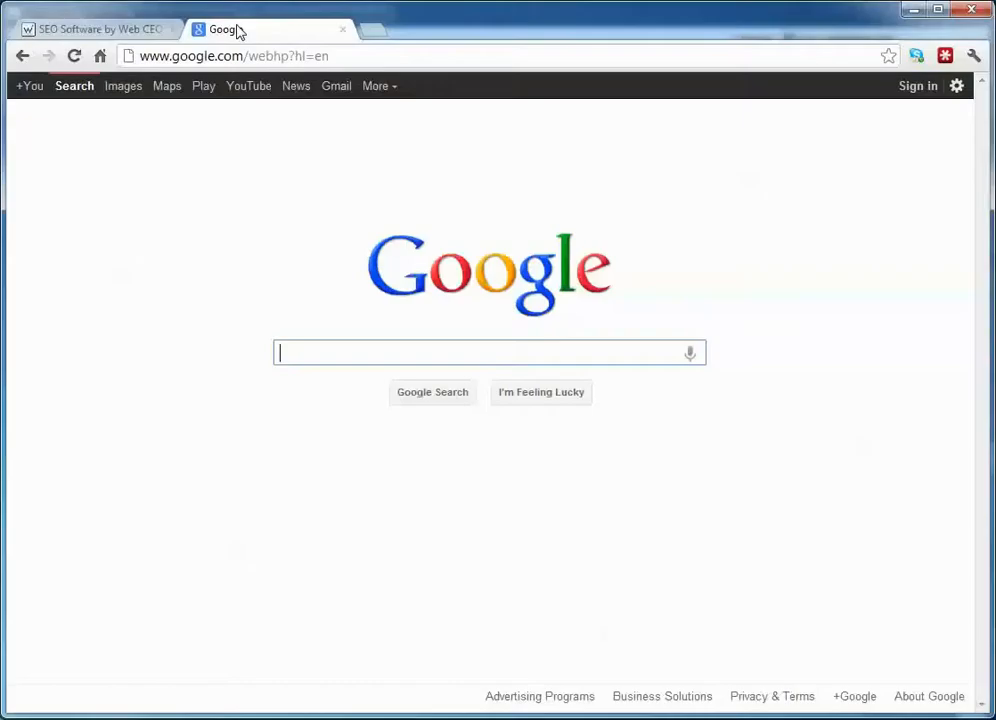
mouse_move(272, 530)
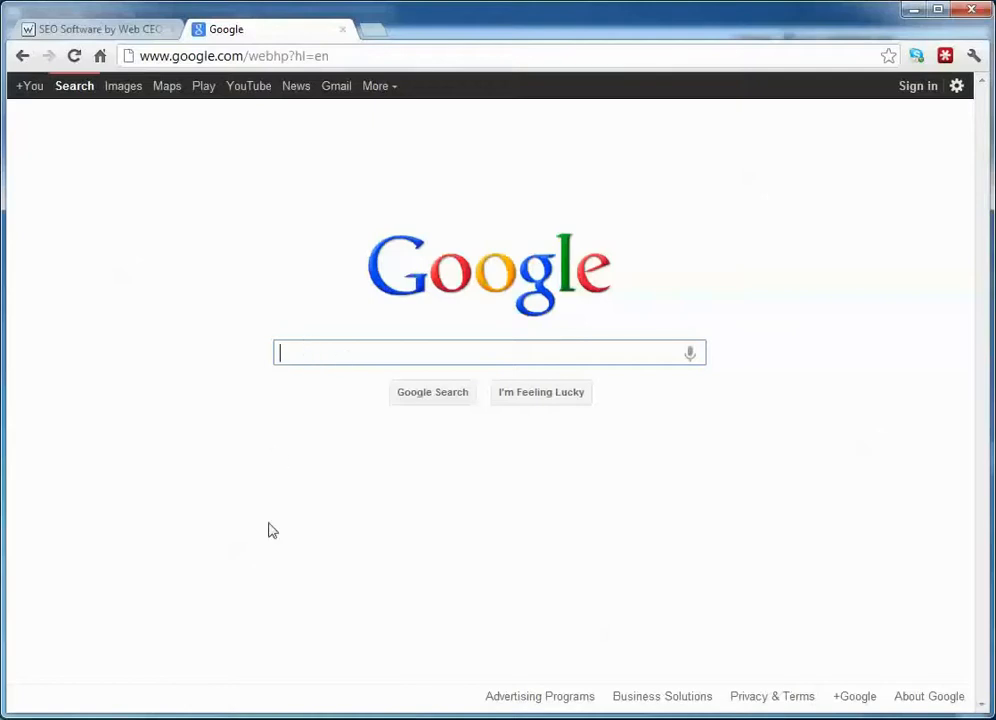
type("seafood resta")
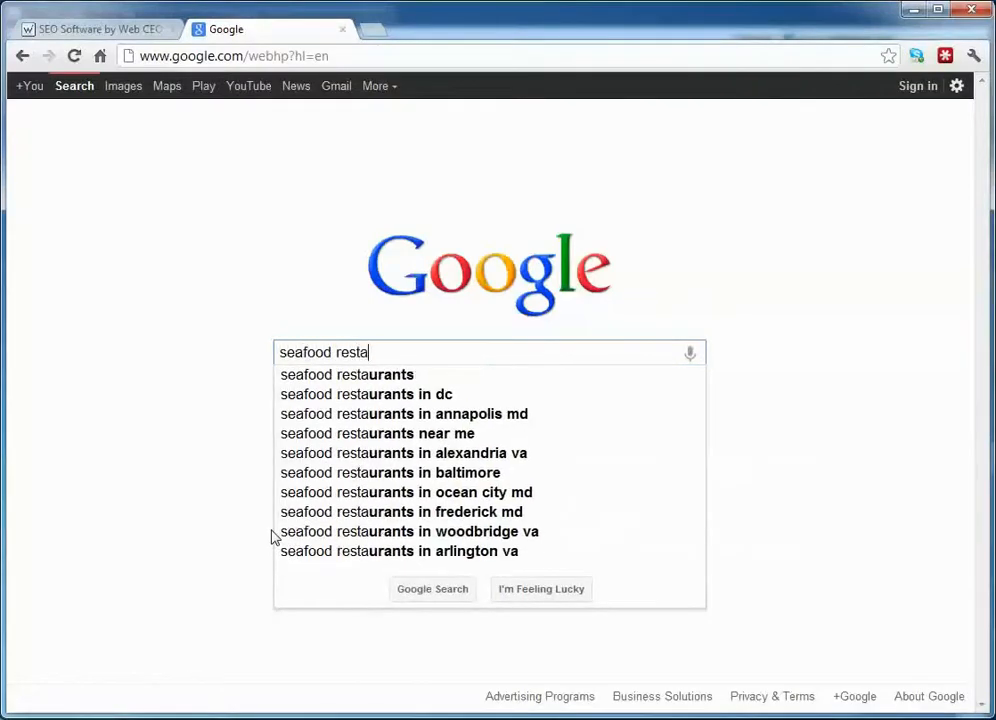
type("urant")
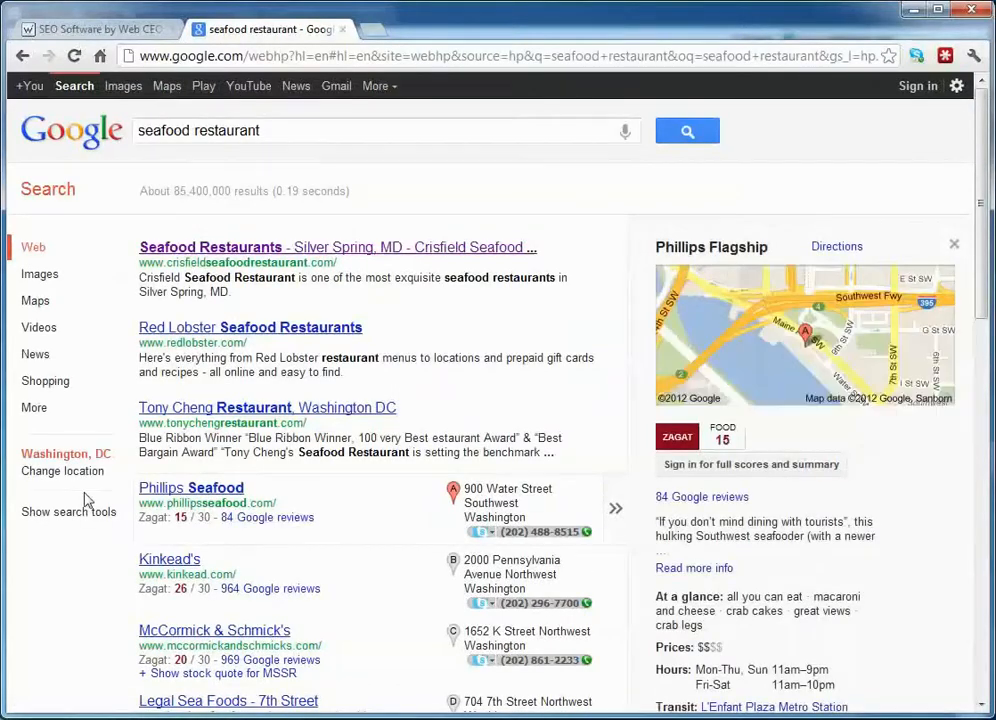
Change the Google search location from Washington, DC to Seattle
left_click(952, 244)
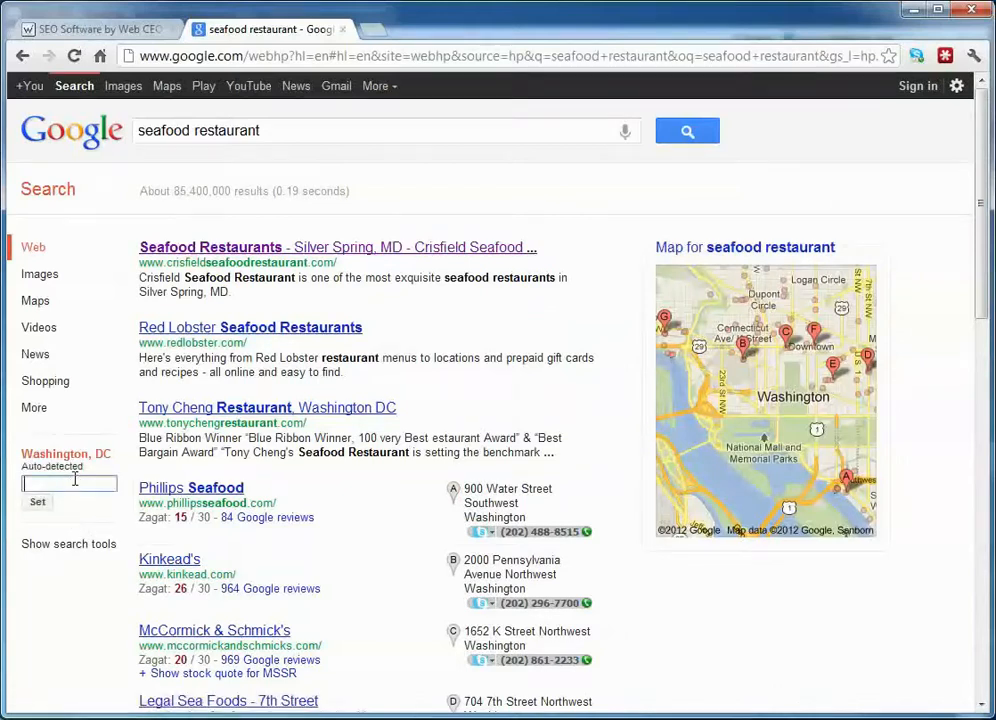
type("Seattle")
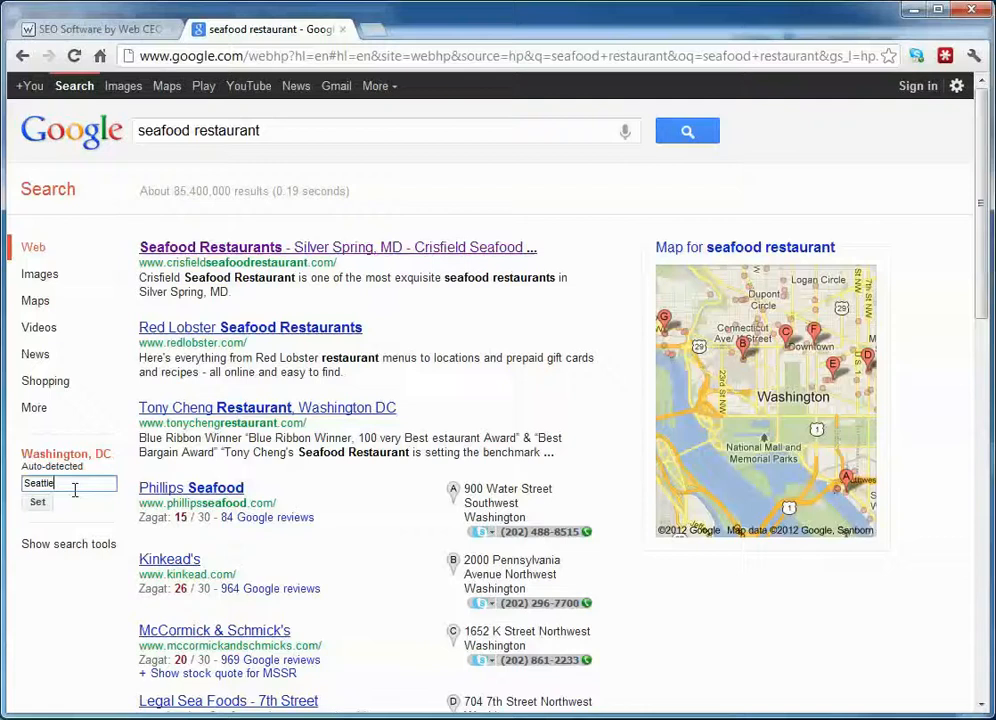
left_click(36, 502)
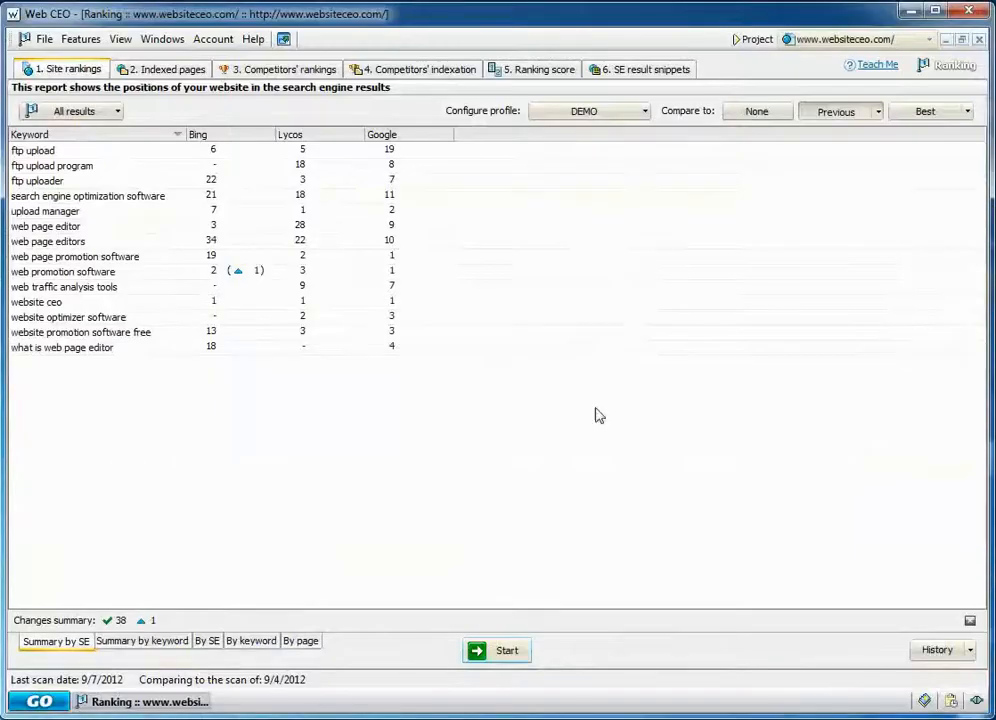
mouse_move(482, 118)
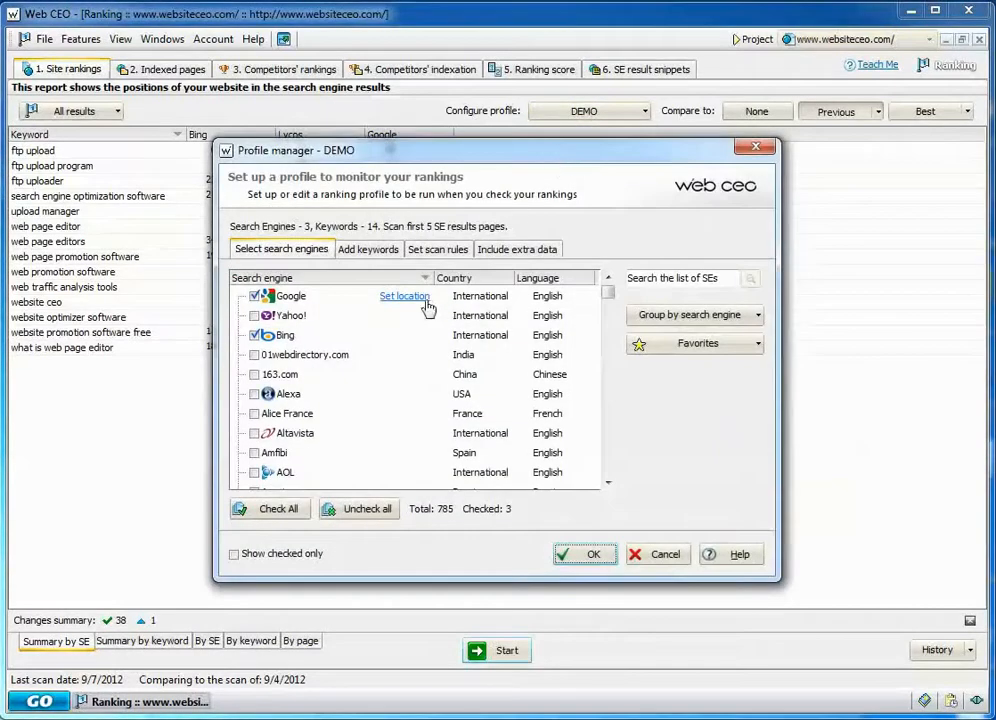
Add Seattle as a second Google location in the ranking profile's location settings
left_click(404, 296)
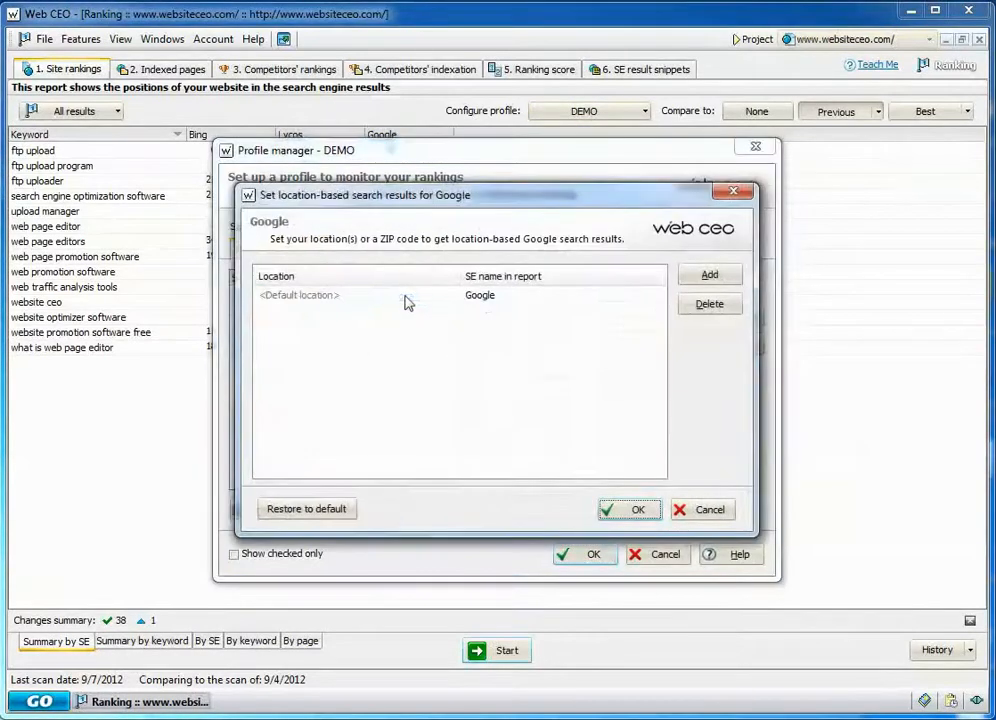
left_click(708, 276)
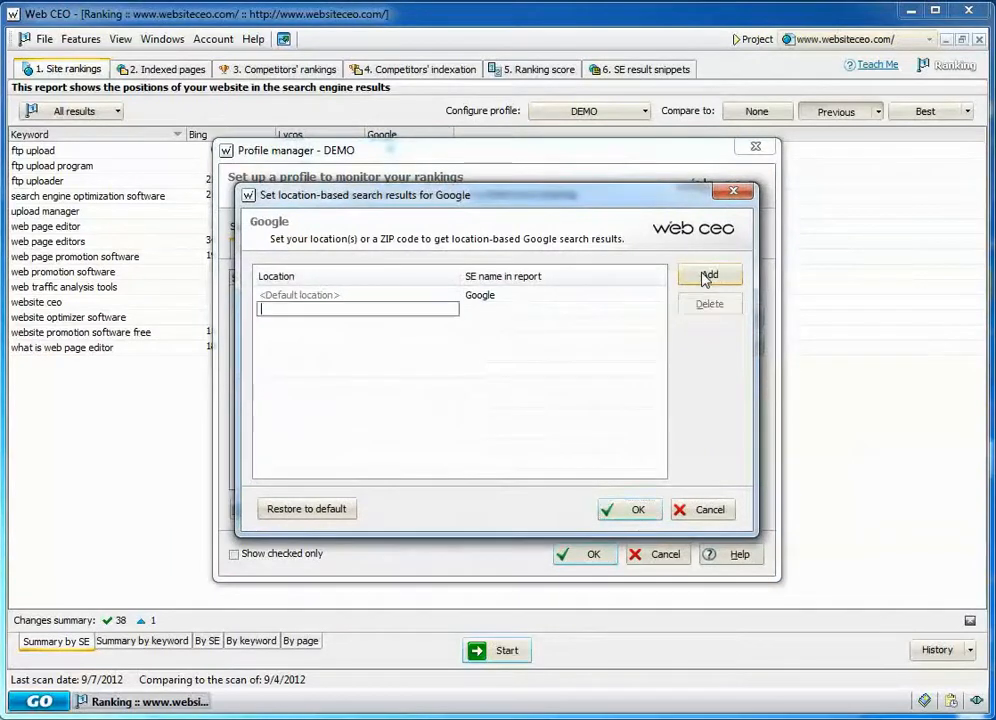
type("S")
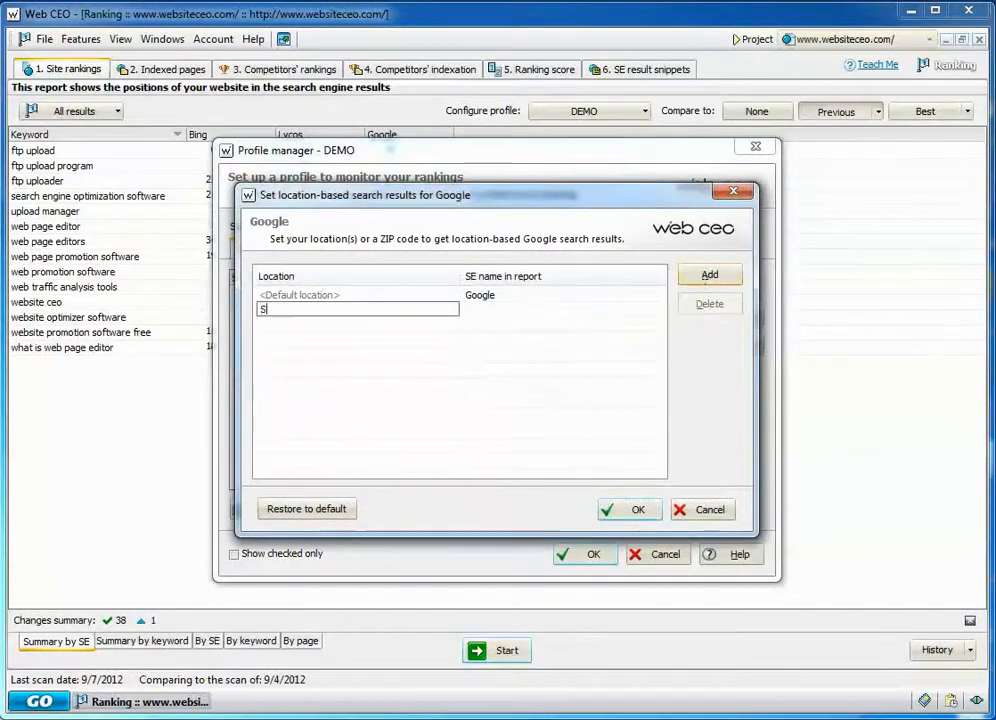
type("eattle")
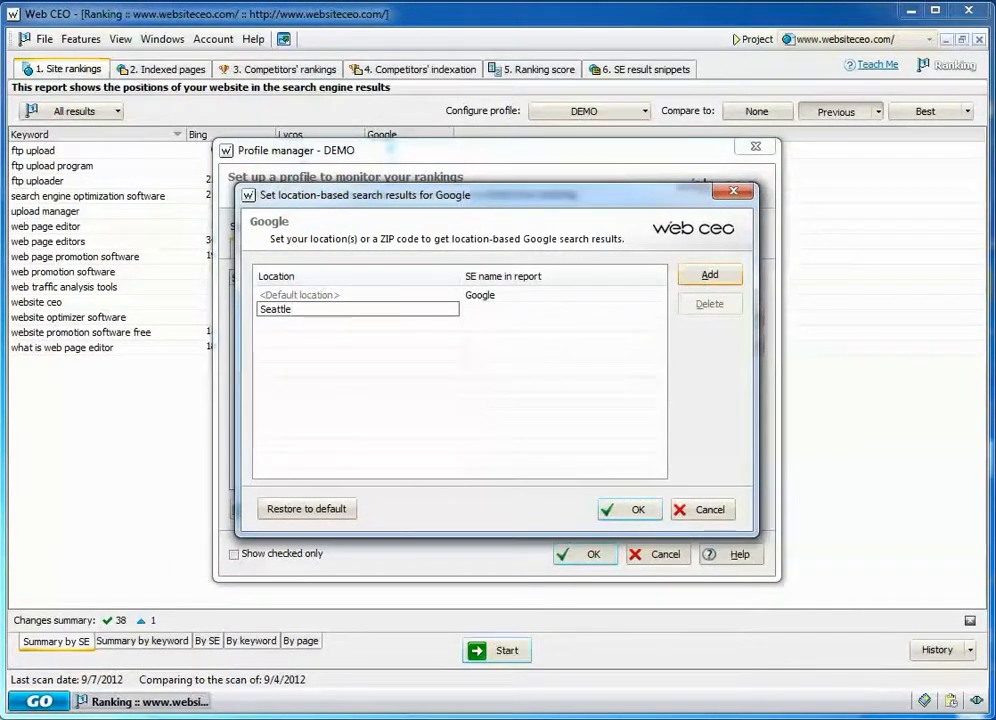
mouse_move(638, 510)
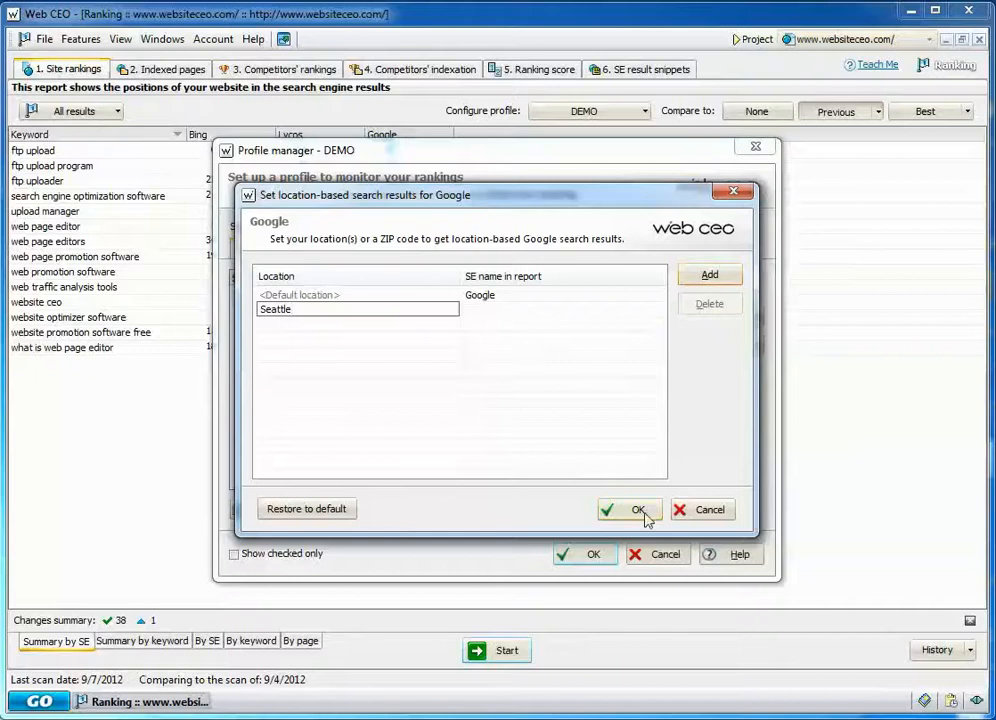
left_click(628, 510)
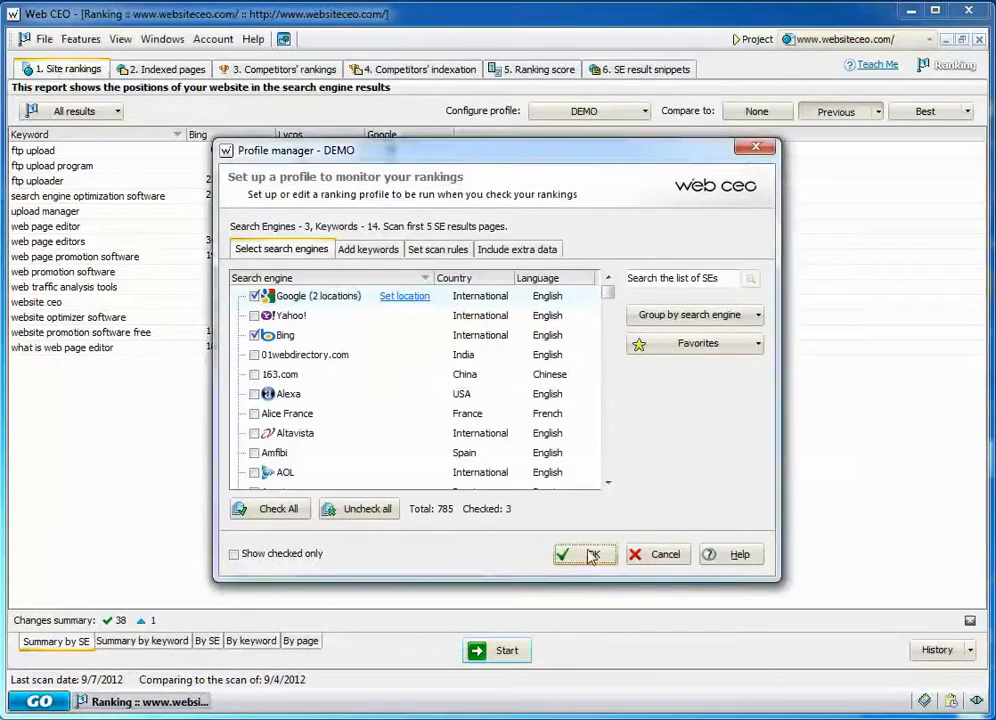
Apply the profile with the Google (Seattle) column and start the ranking scan
left_click(584, 554)
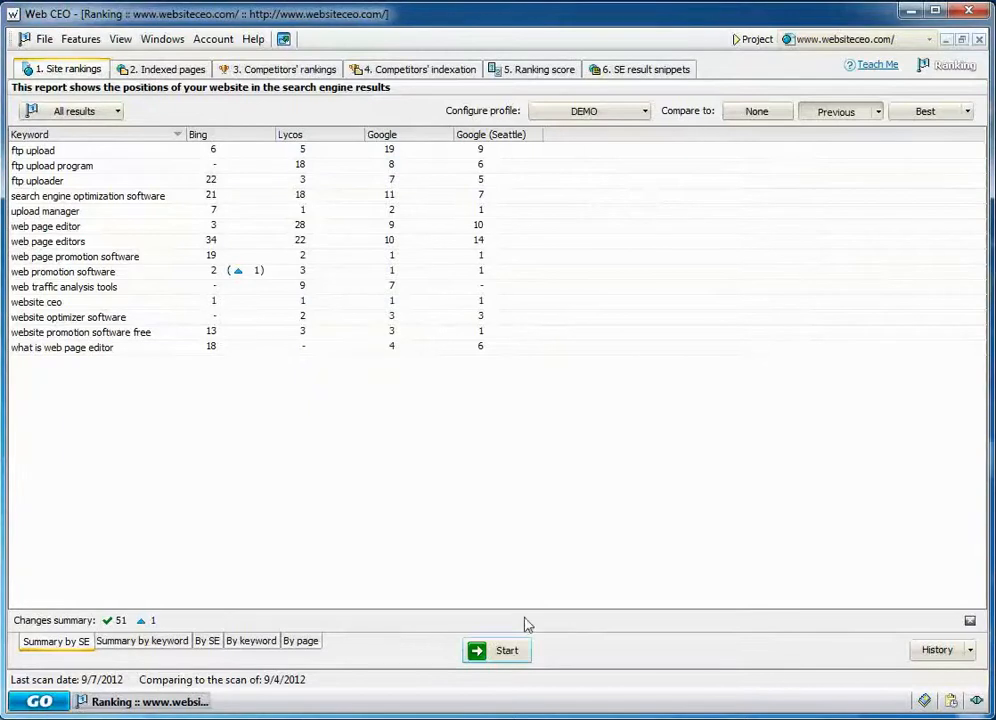
left_click(508, 650)
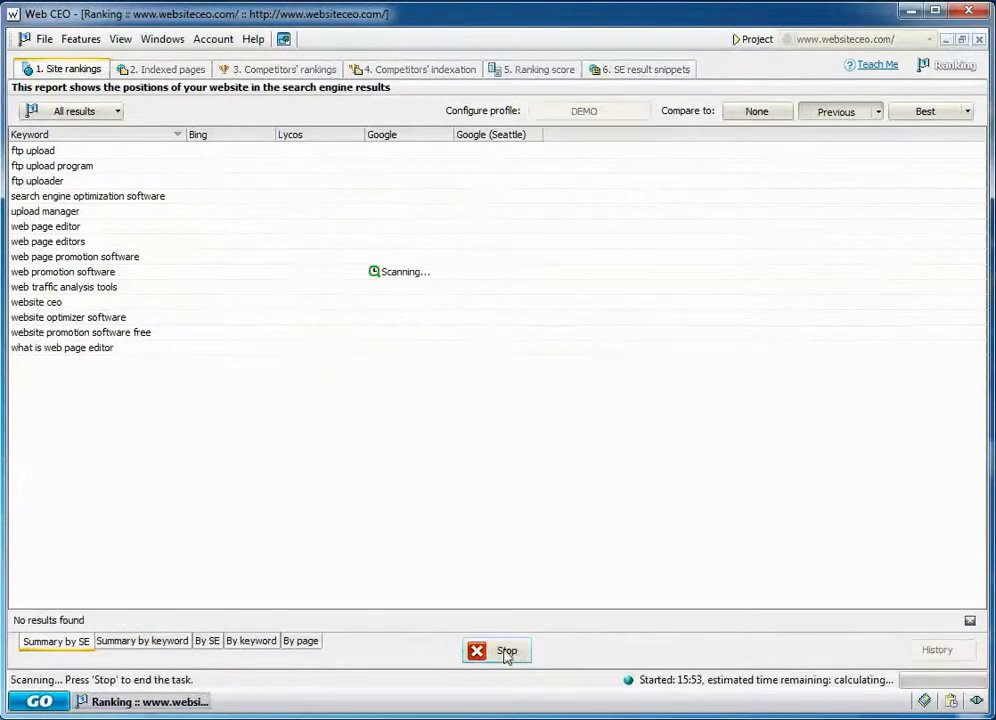